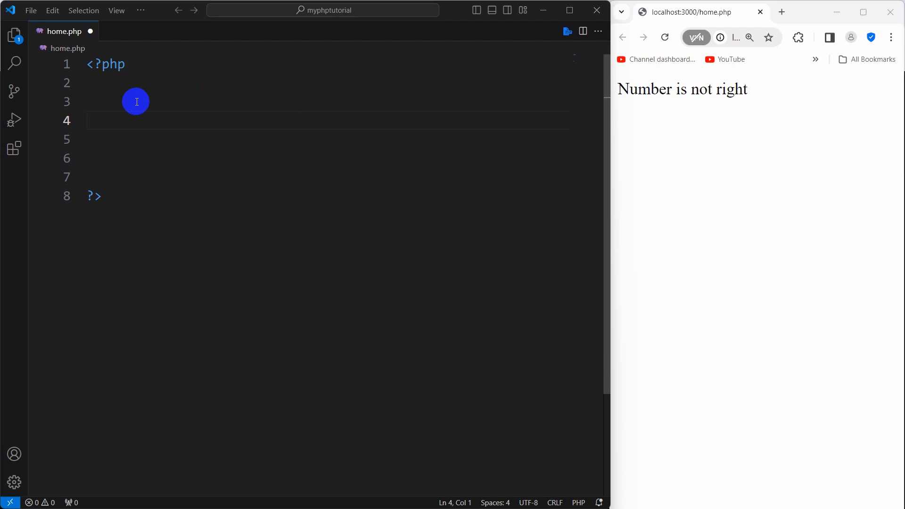
mouse_move(139, 133)
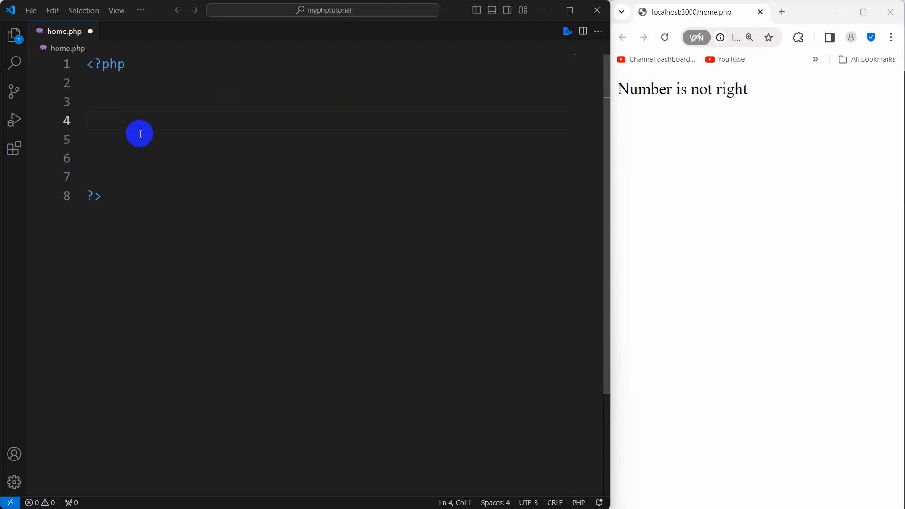
- Declare $age = 18 and $country = "Germany" inside the PHP tags of home.php
text($a)
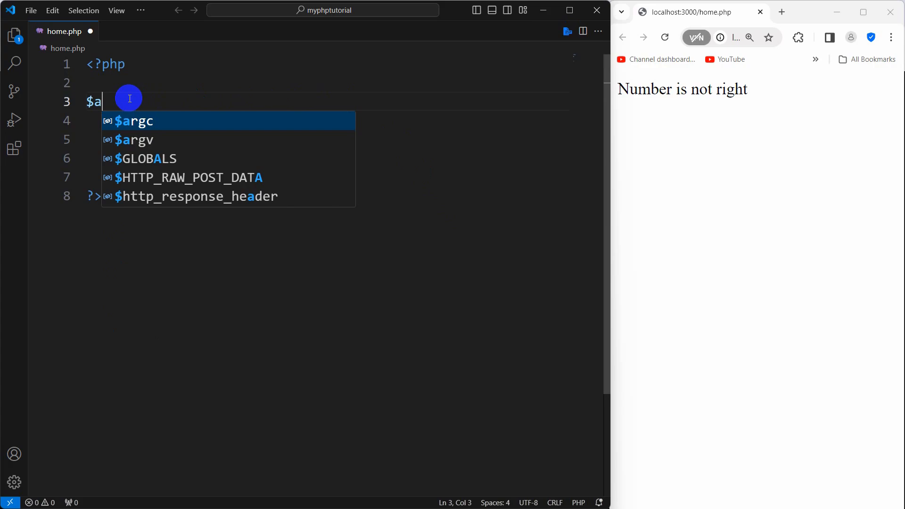
text(ge =18;)
click(340, 120)
text($)
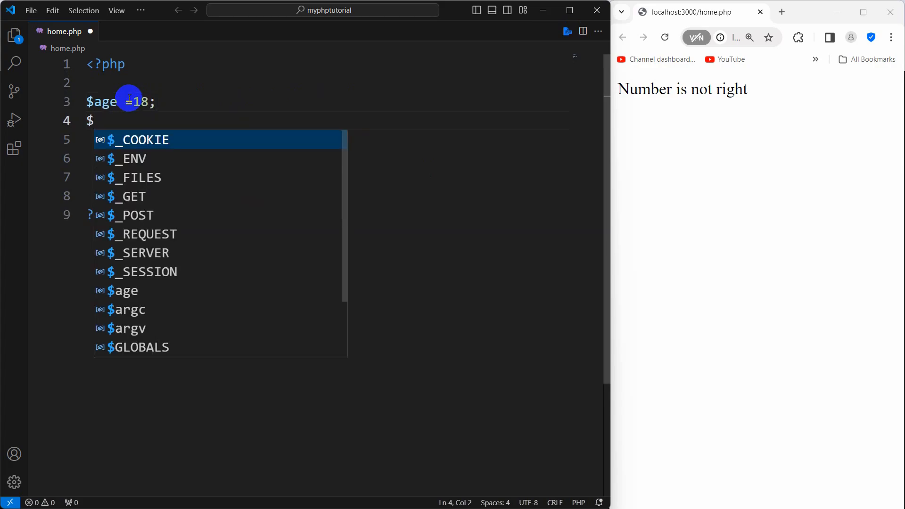
text(country = "Germany";)
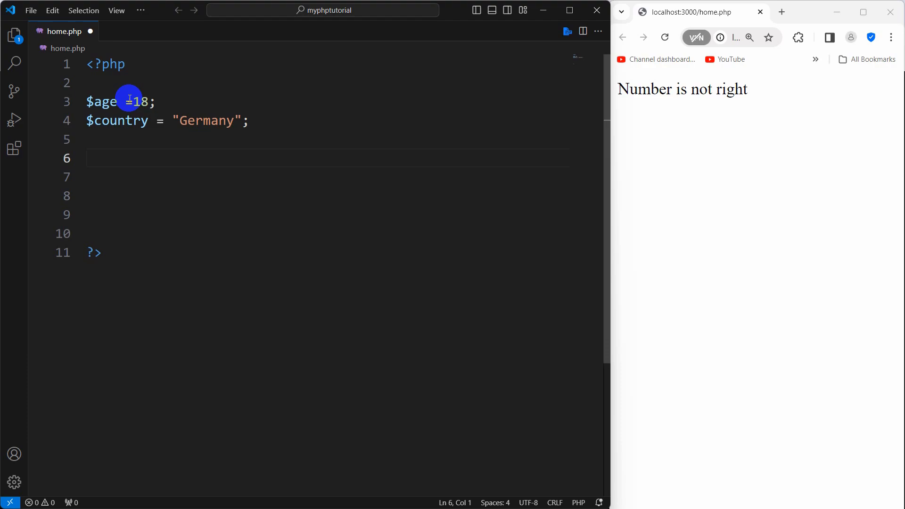
- Write an outer if($country=="Germany") block with empty braces below the variables
text(if()
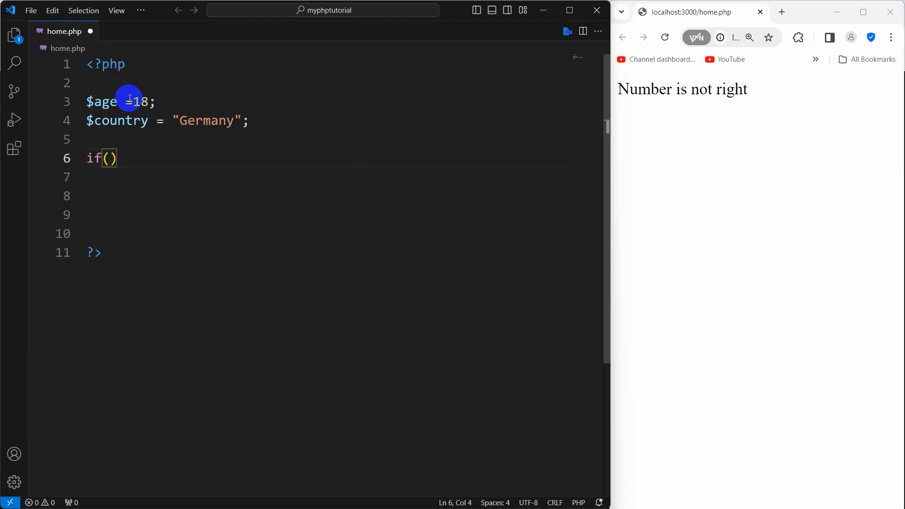
text({)
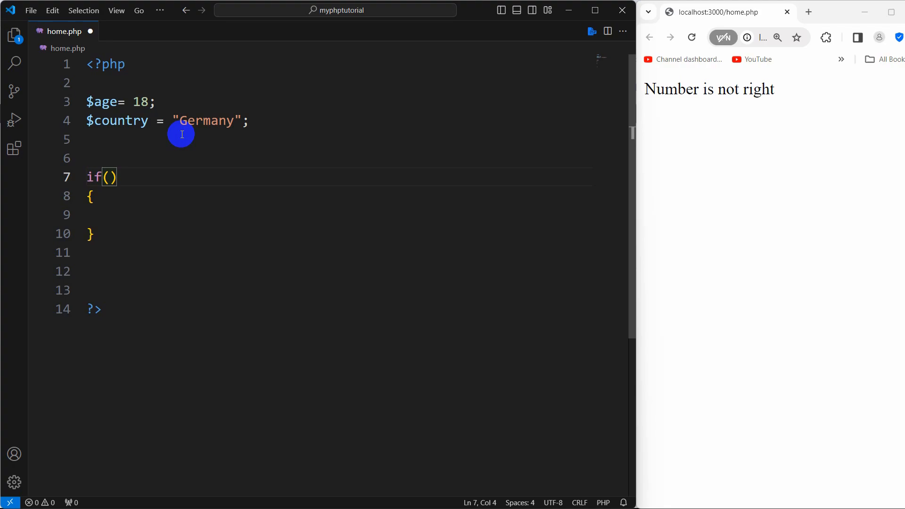
text($country==")
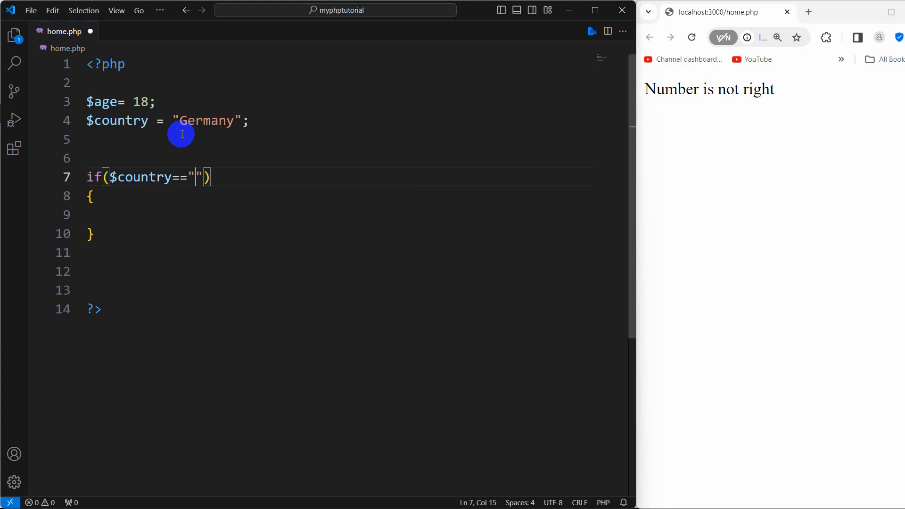
text(Germ)
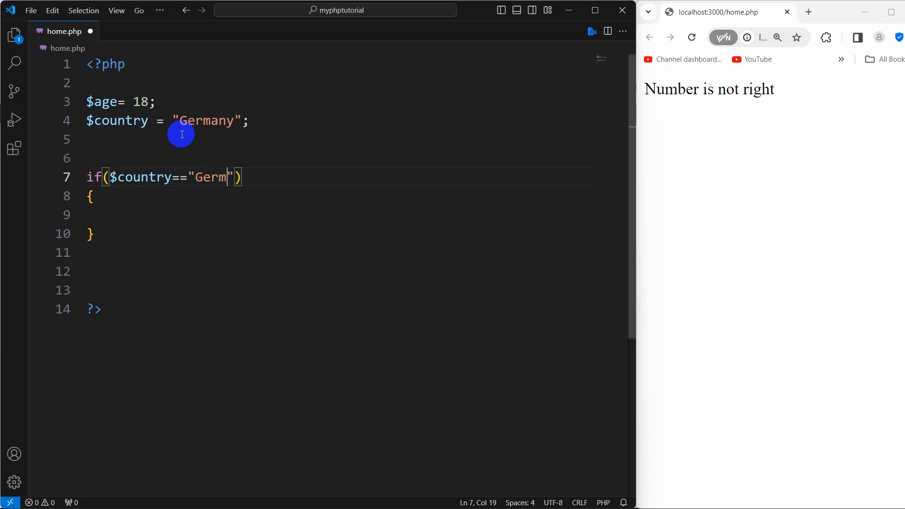
text(any)
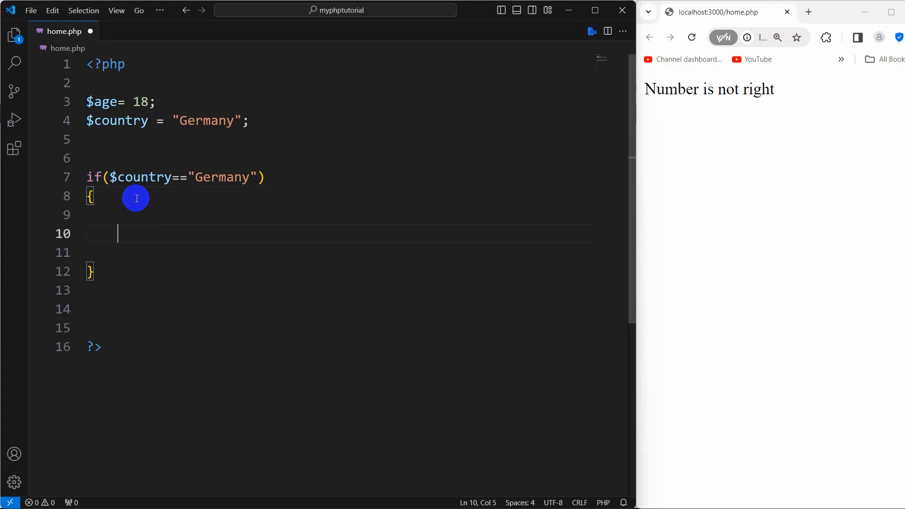
- Nest if($age == 18) echoing "You are allowed to vote" inside the Germany block and start its else
text(if()
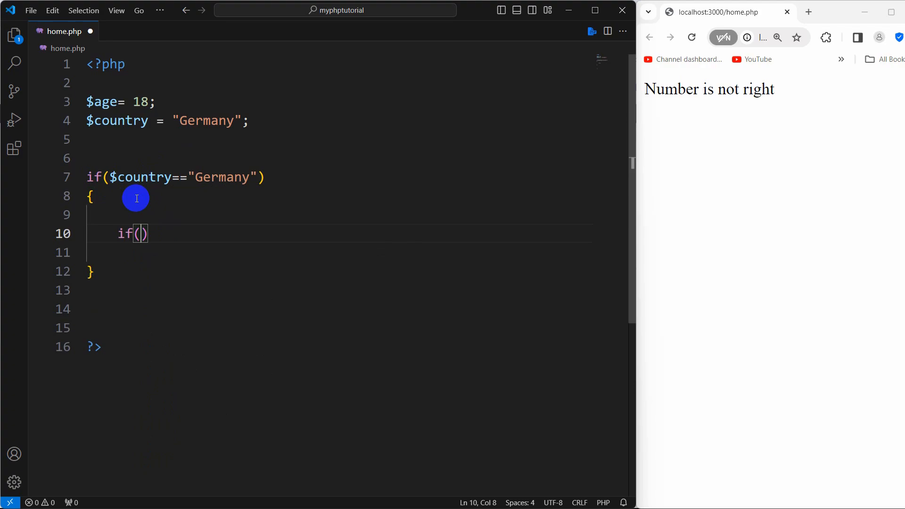
text($age)
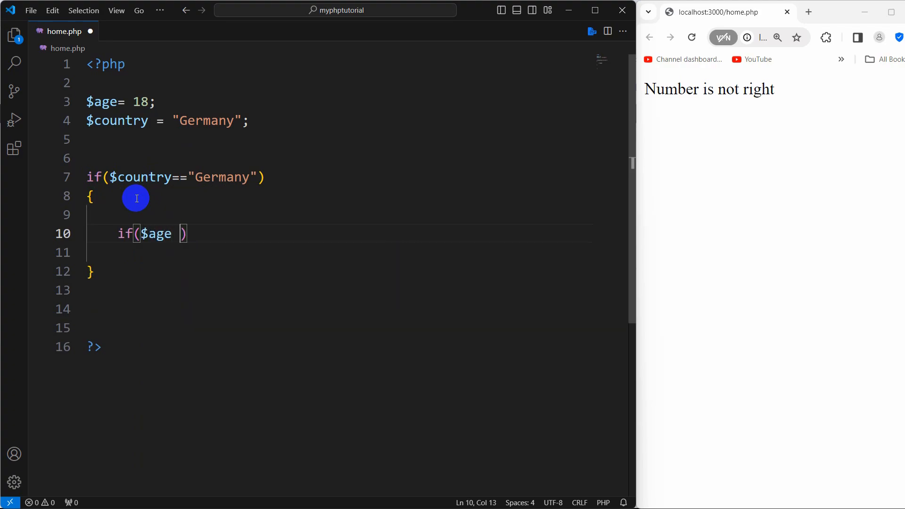
text(== 18)
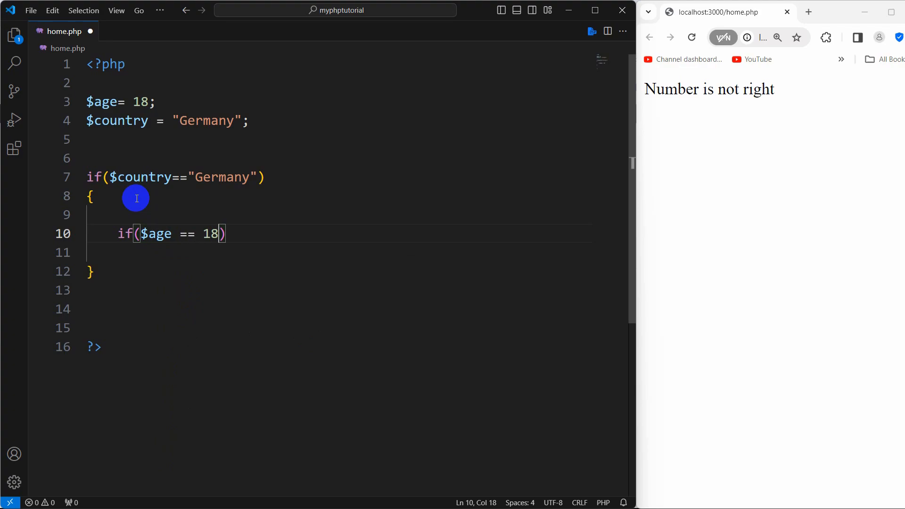
text(echo ")
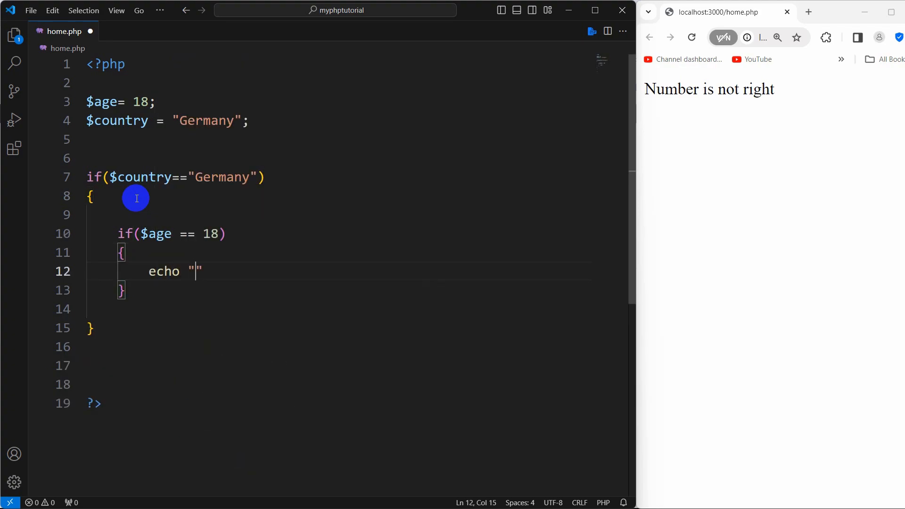
text(You)
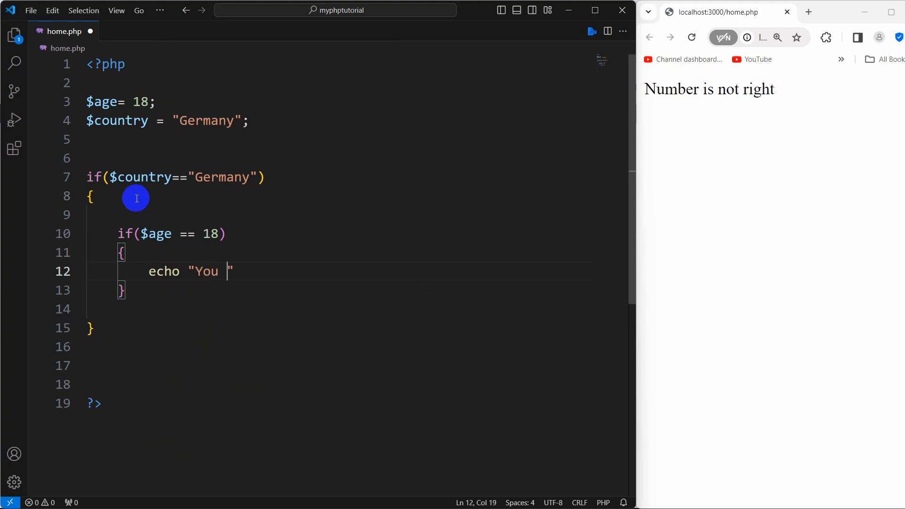
text(are allowed)
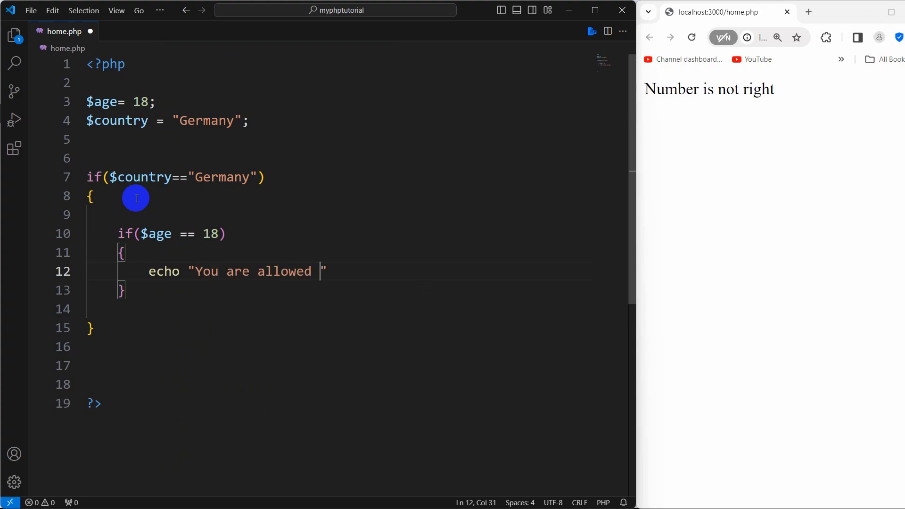
text(to vote";)
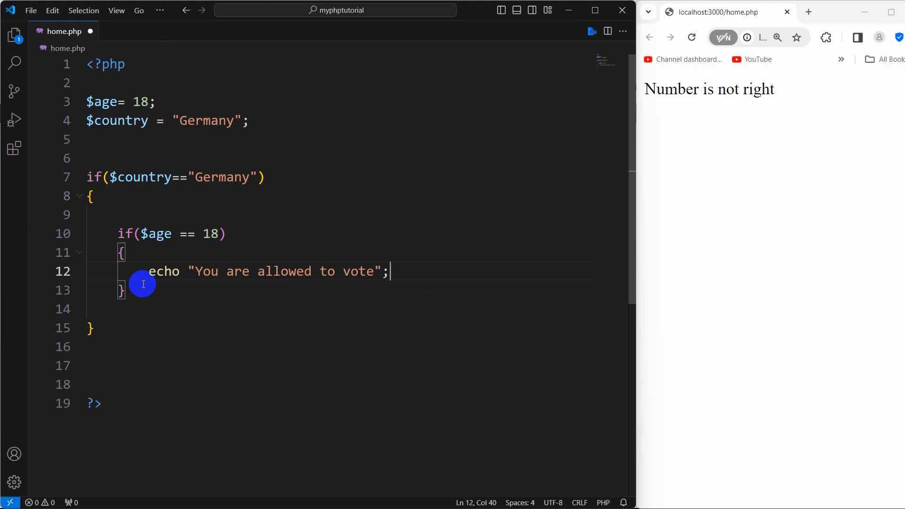
text(else)
text(echo"Not Allo";)
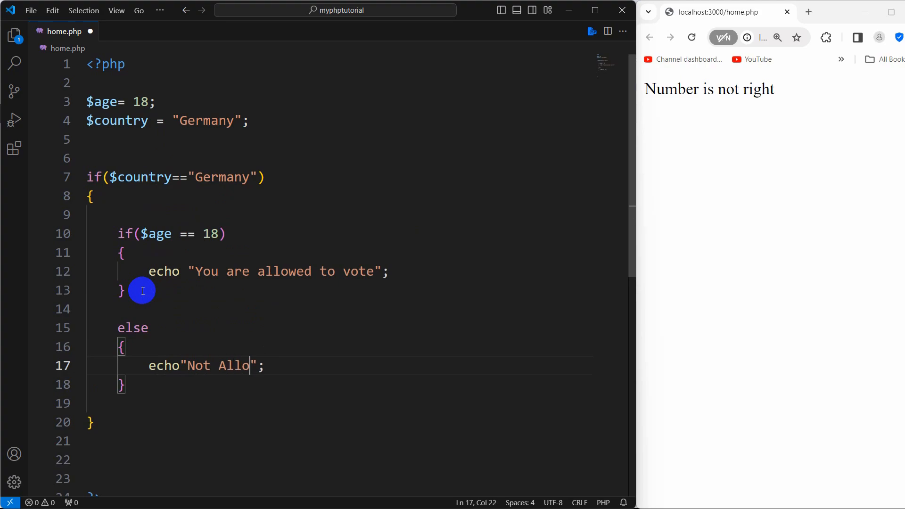
- Finish the "Not Allowed" echo and confirm Chrome shows "You are allowed to vote"
text(wed)
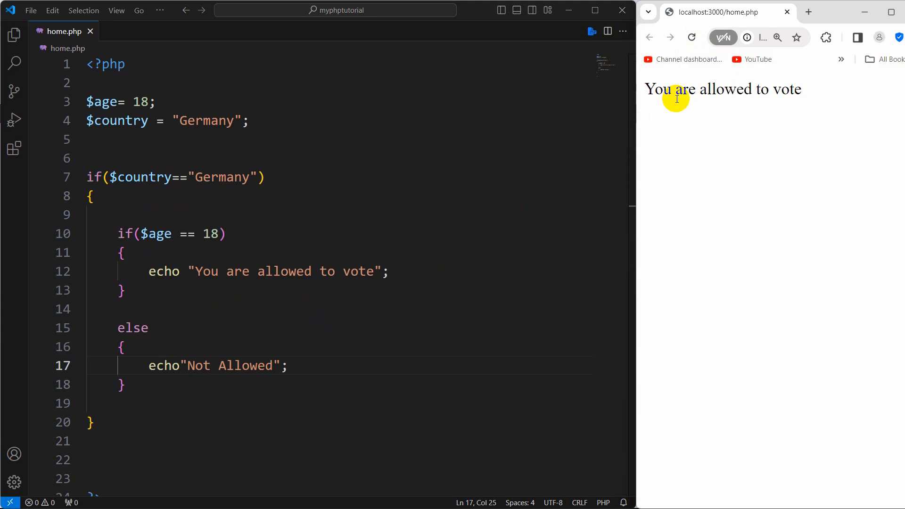
drag(664, 88, 800, 89)
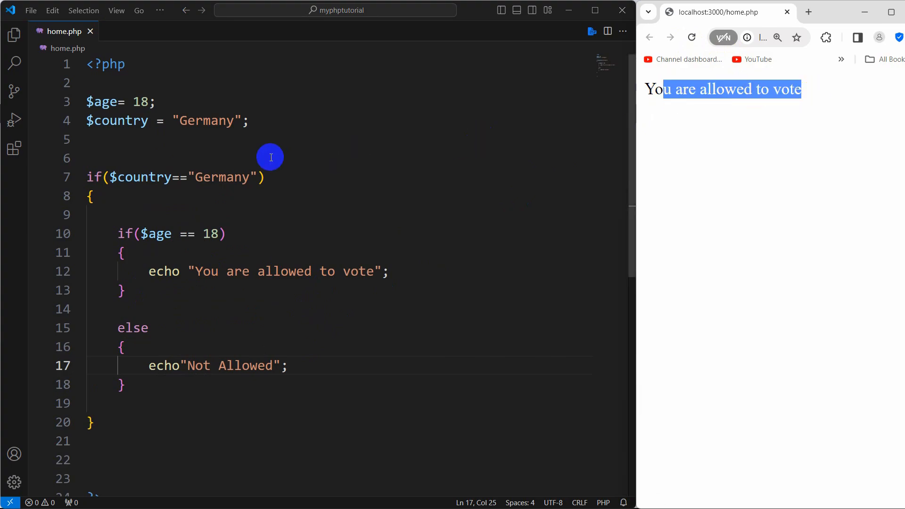
double_click(207, 121)
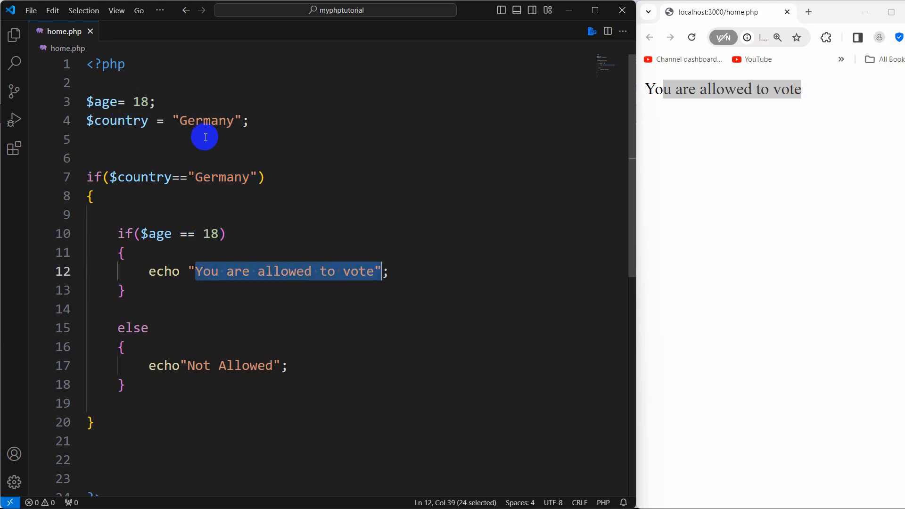
- Change the age check to >= 18 and set $age to 17, rerunning the page
double_click(142, 102)
text(>)
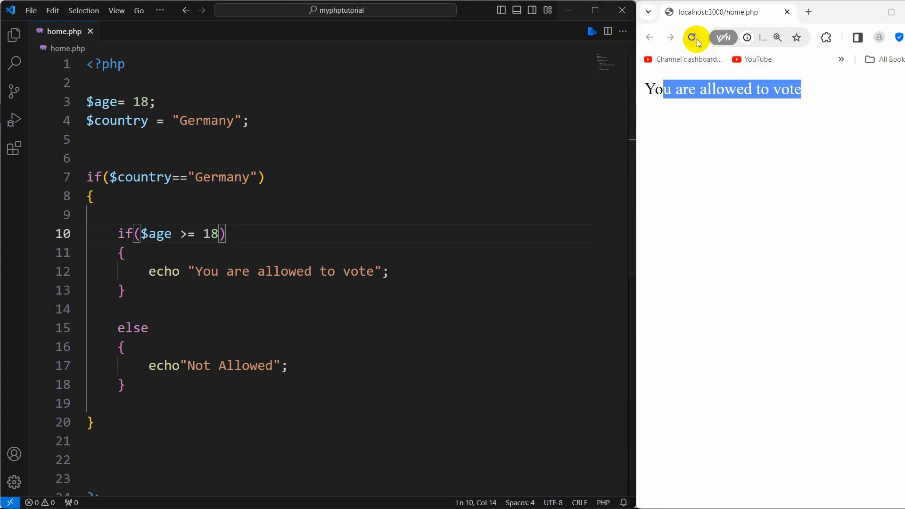
click(692, 37)
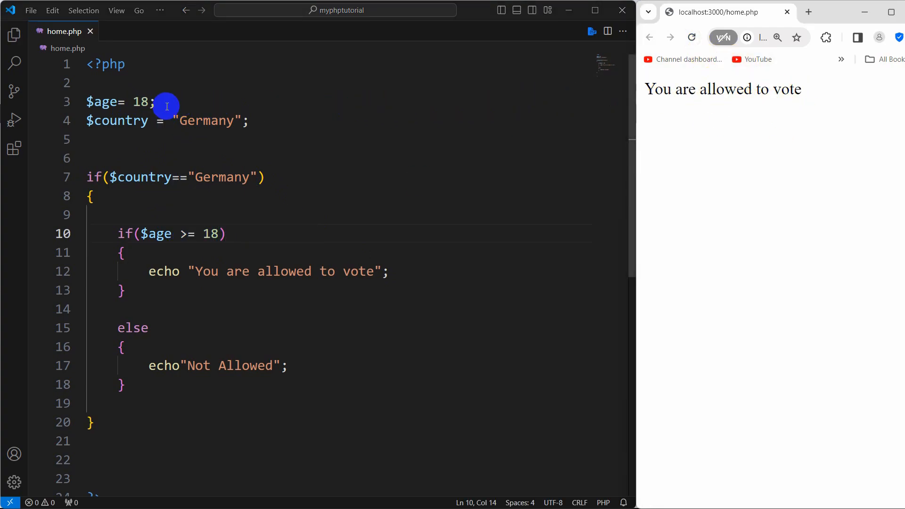
double_click(141, 102)
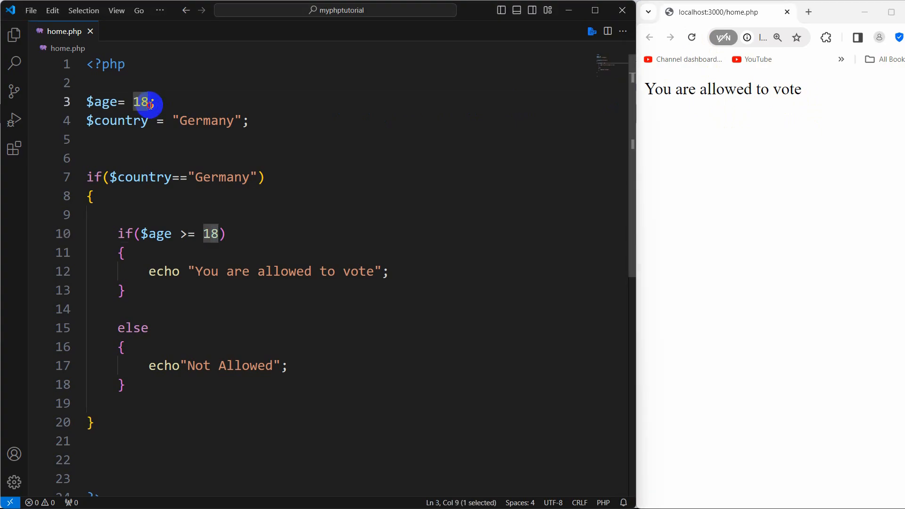
text(17)
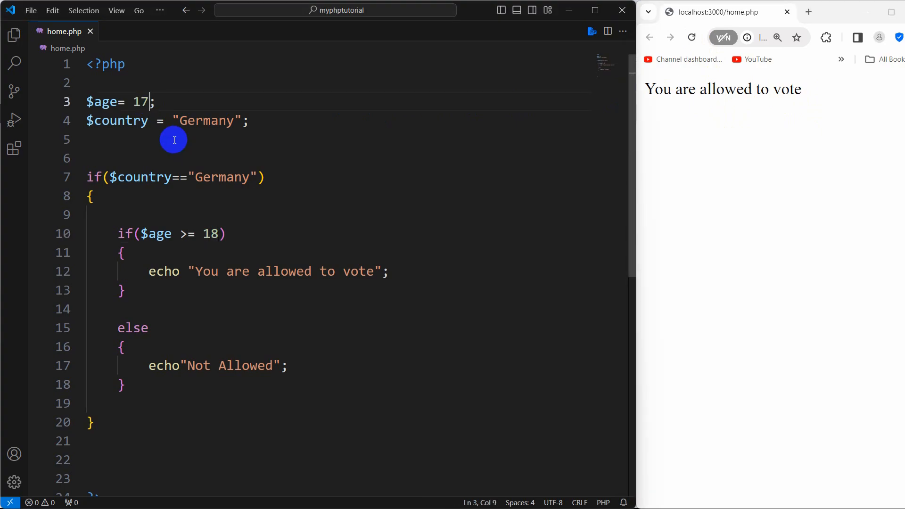
- Make the inner else echo "Not Allowed to vote" and confirm Chrome displays it
double_click(205, 120)
text( to vote)
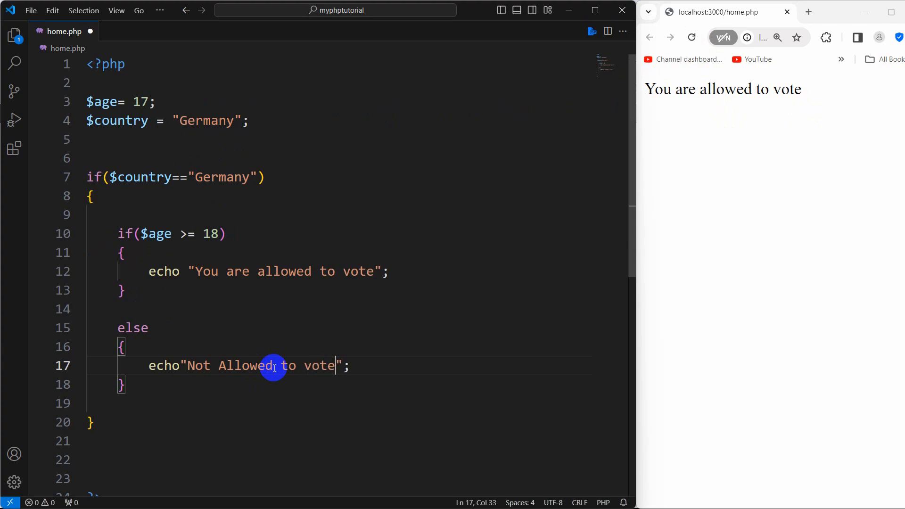
click(690, 37)
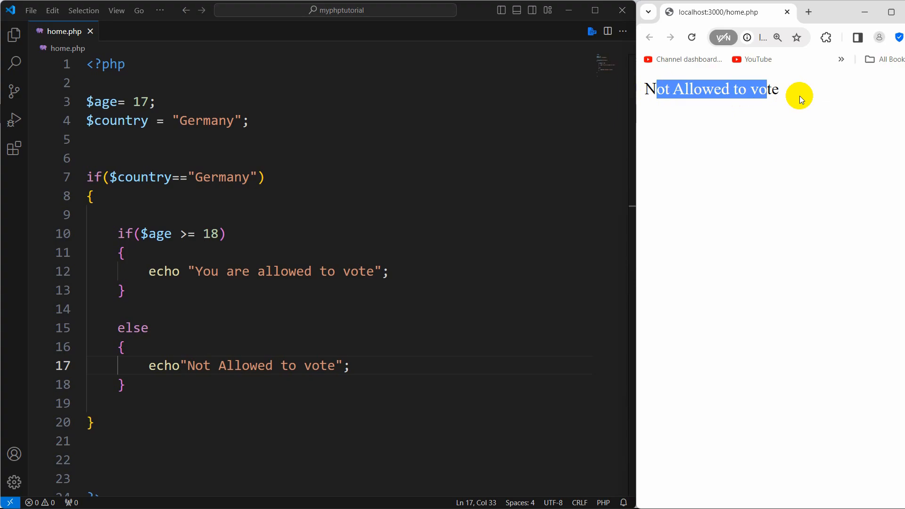
click(180, 121)
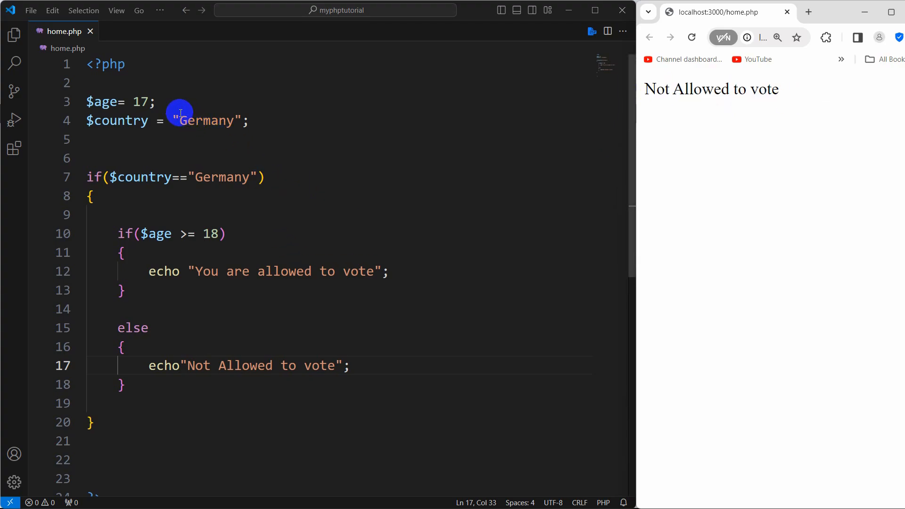
mouse_move(94, 183)
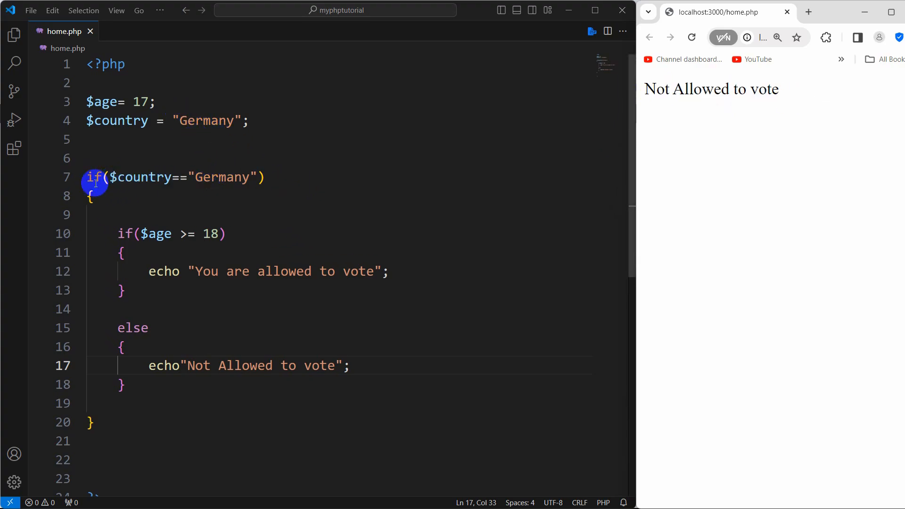
- Replace "Germany" with "India" in the outer condition so the page outputs nothing
double_click(224, 177)
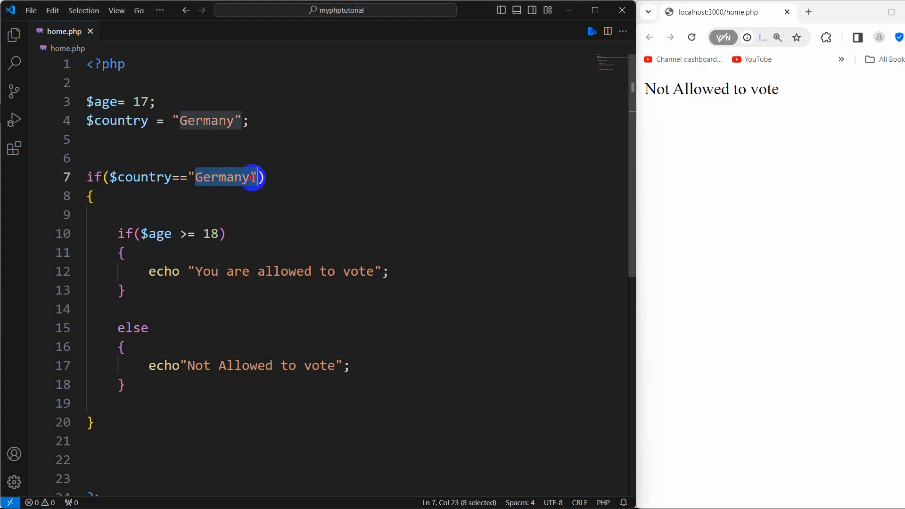
text(Indi)
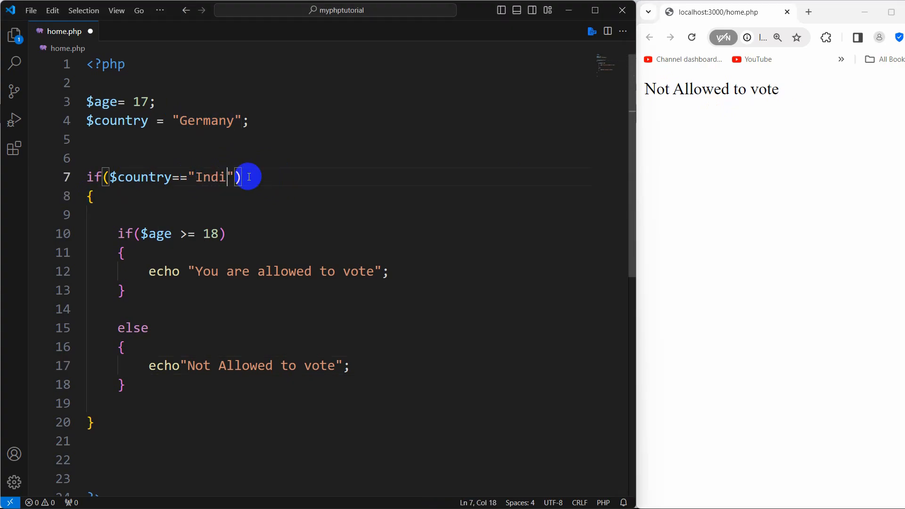
text(a)
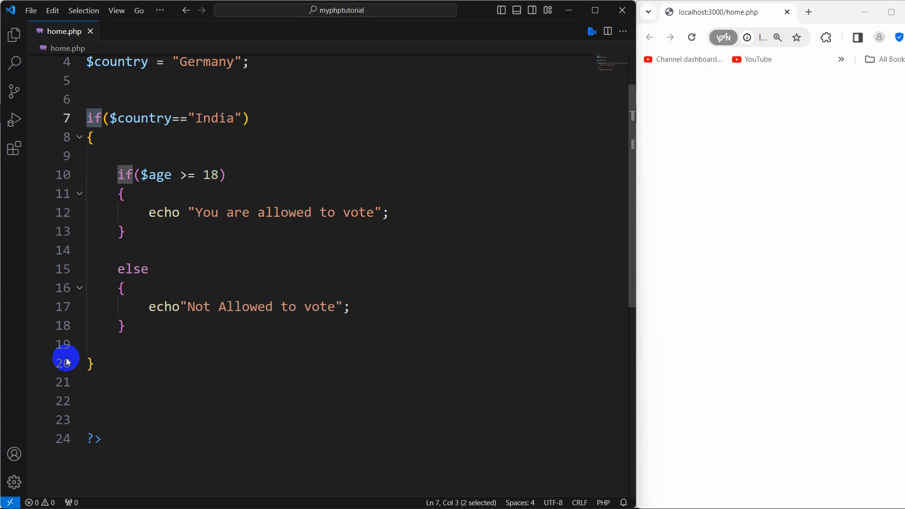
- Add an outer else that echoes "You are not a citizen"
text(e)
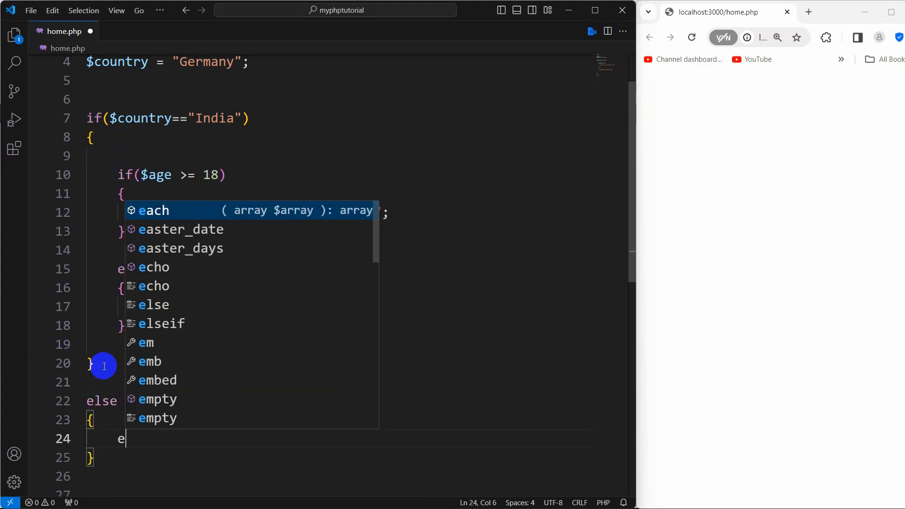
key(Tab)
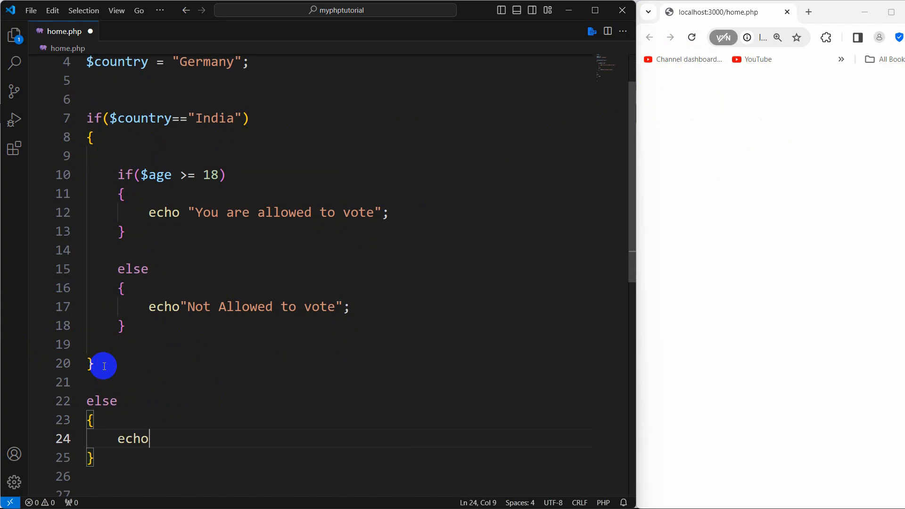
text("You are not a x)
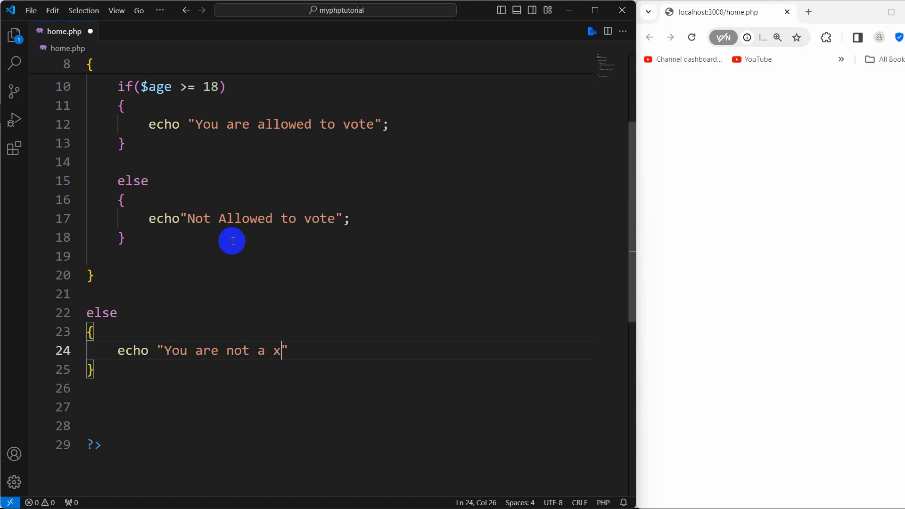
text(citizen)
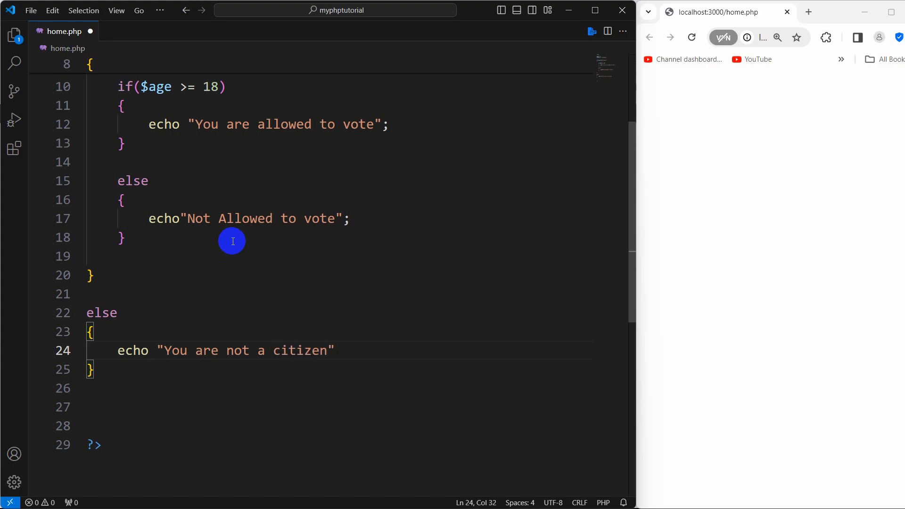
- Reload Chrome to show "You are not a citizen" and select India for editing
click(692, 38)
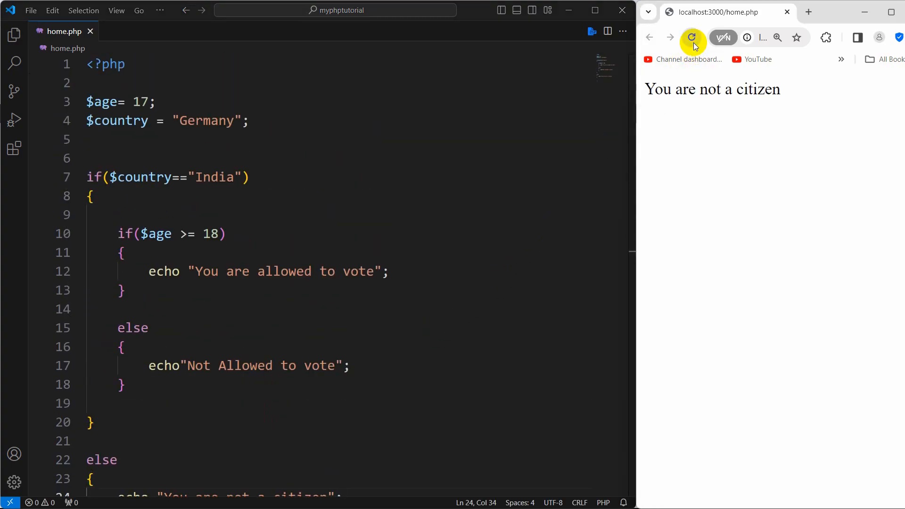
drag(658, 90, 777, 89)
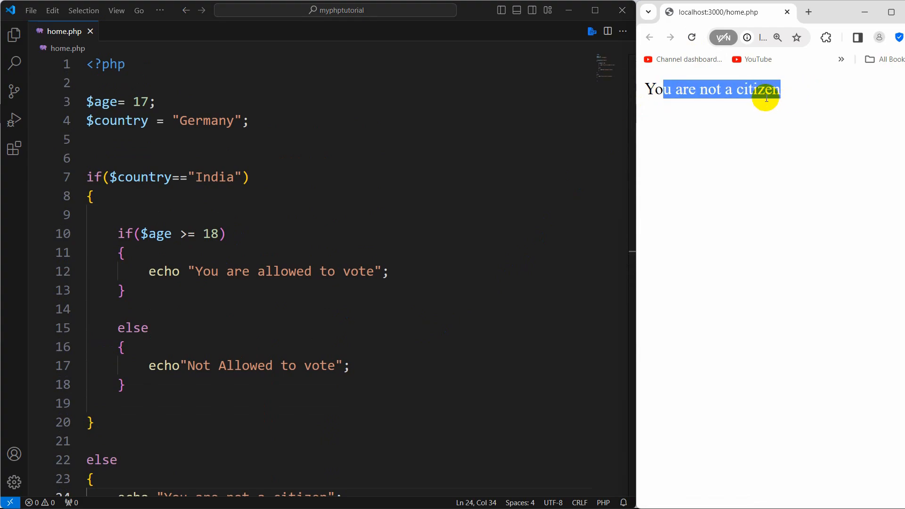
double_click(215, 177)
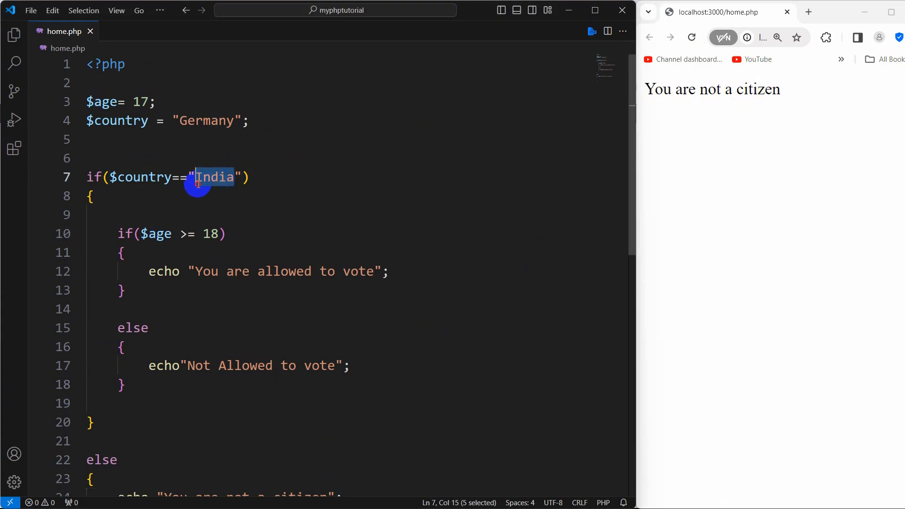
- Restore the outer check to "Germany" and set $age to 21, reloading the page to show "You are allowed to vote"
text(Germany)
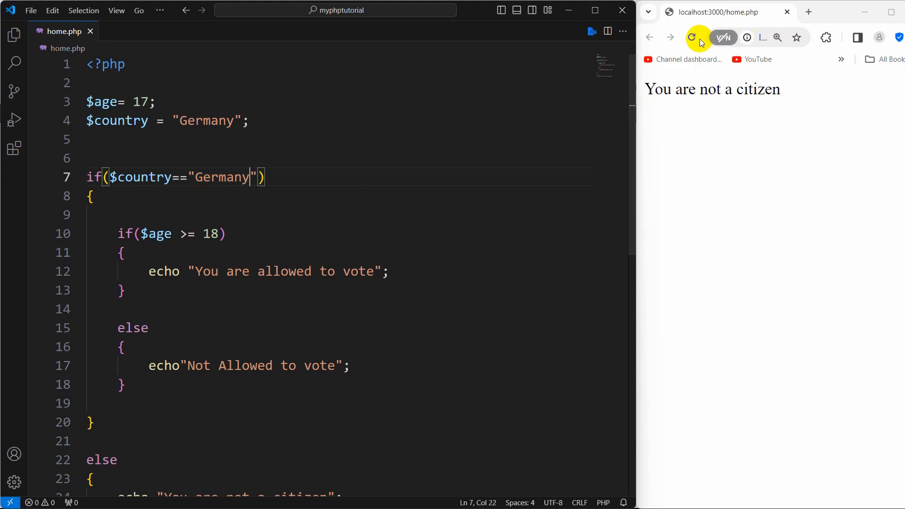
click(691, 38)
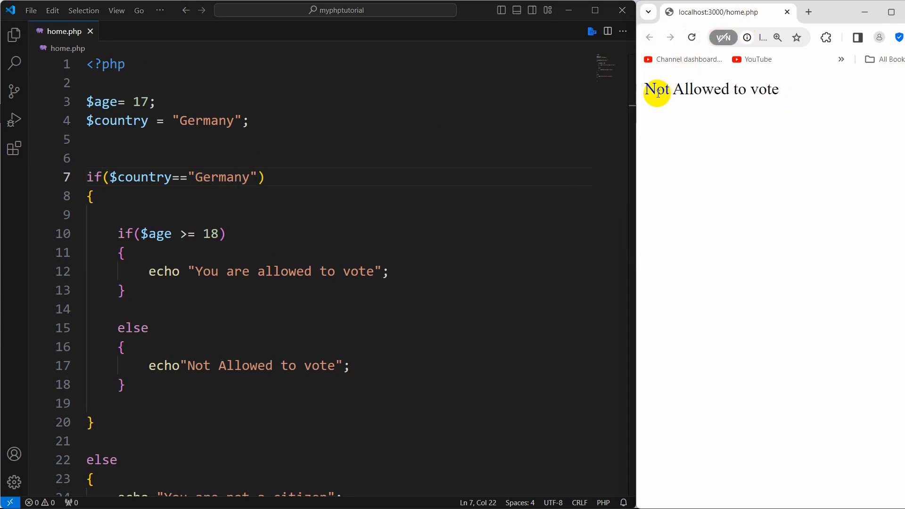
double_click(139, 102)
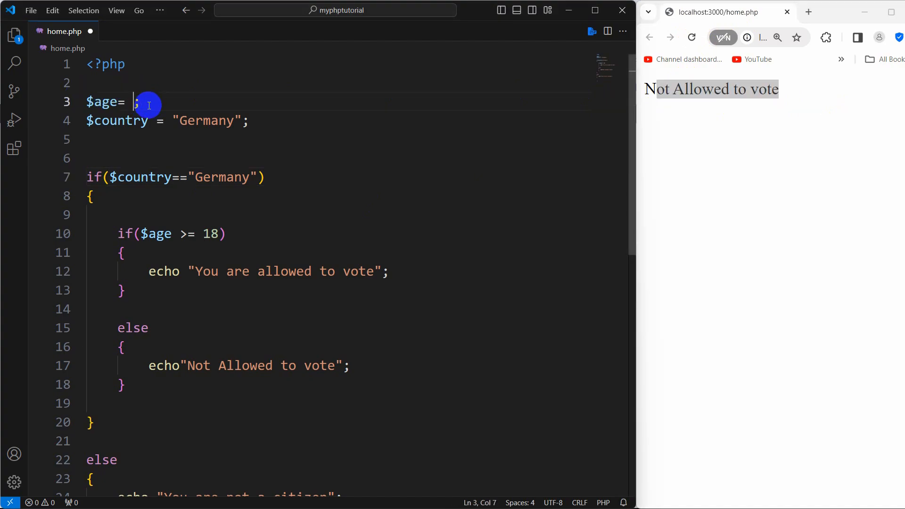
text(21)
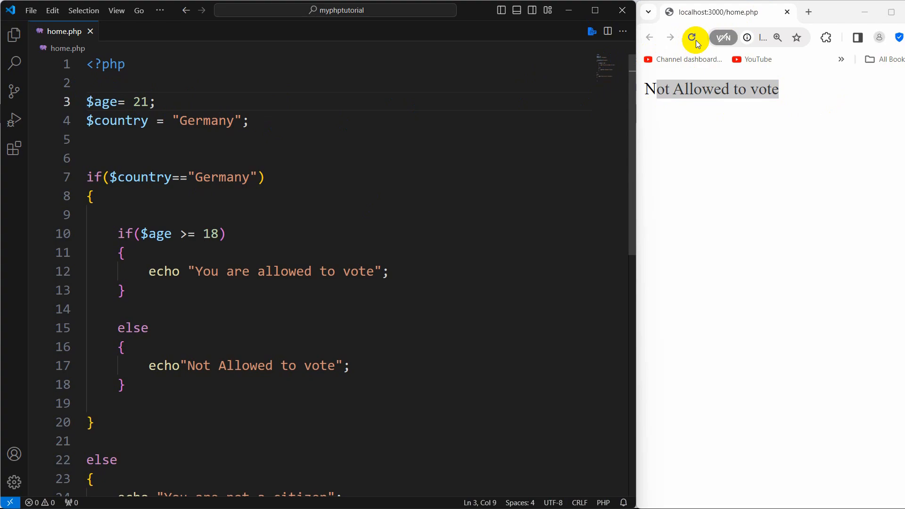
click(691, 38)
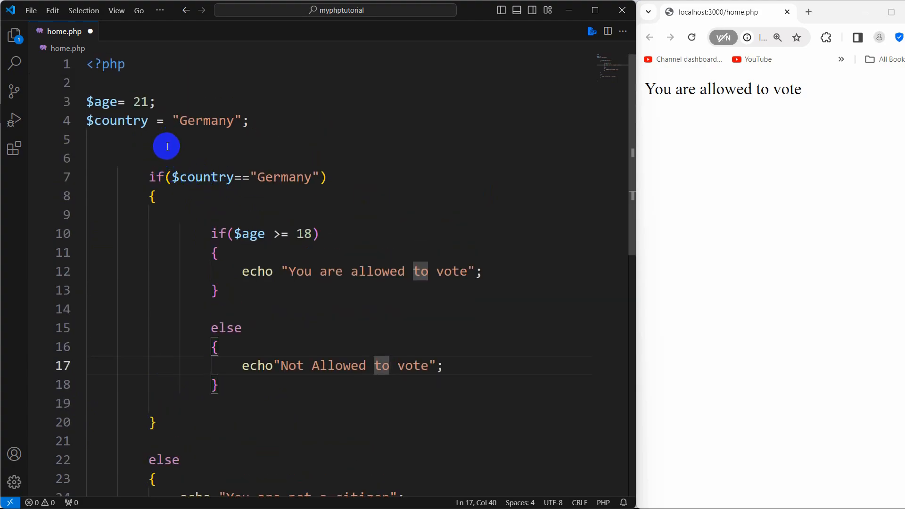
- Indent the nested if/else blocks in home.php to reflect their structure
scroll(down, 3)
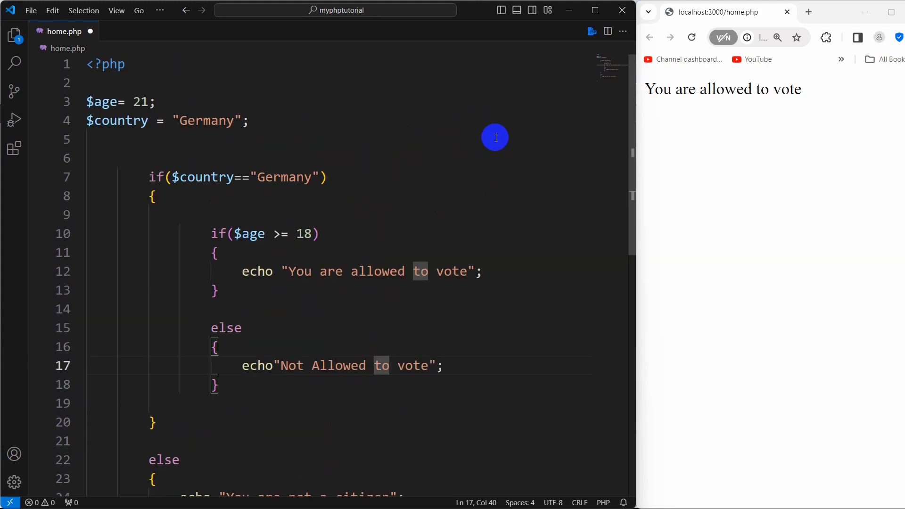
mouse_move(261, 288)
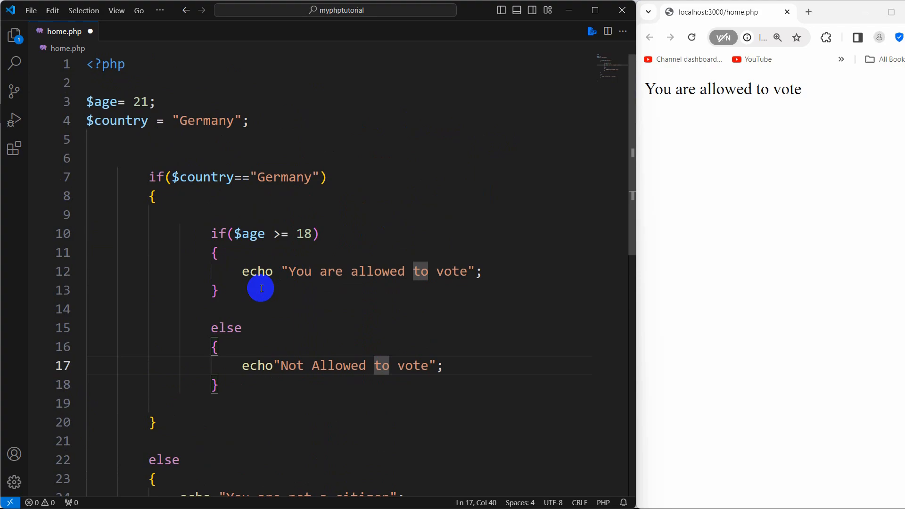
click(231, 304)
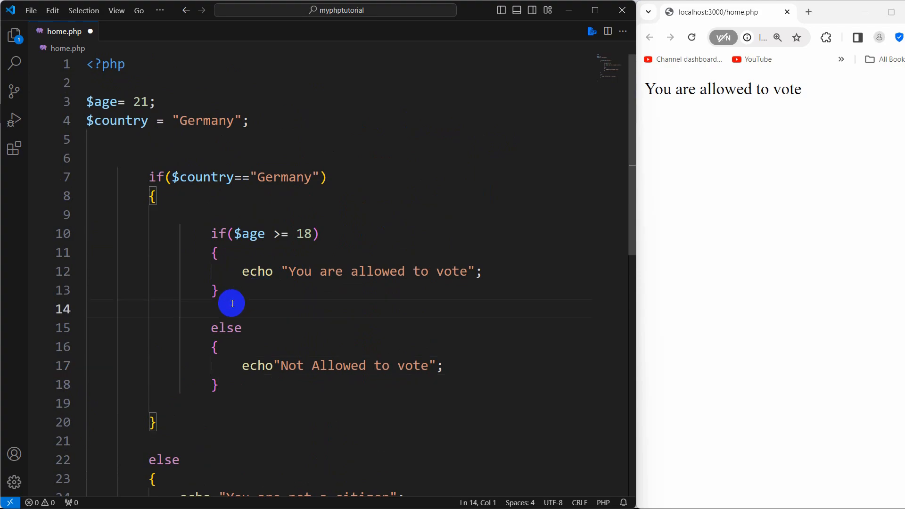
mouse_move(202, 311)
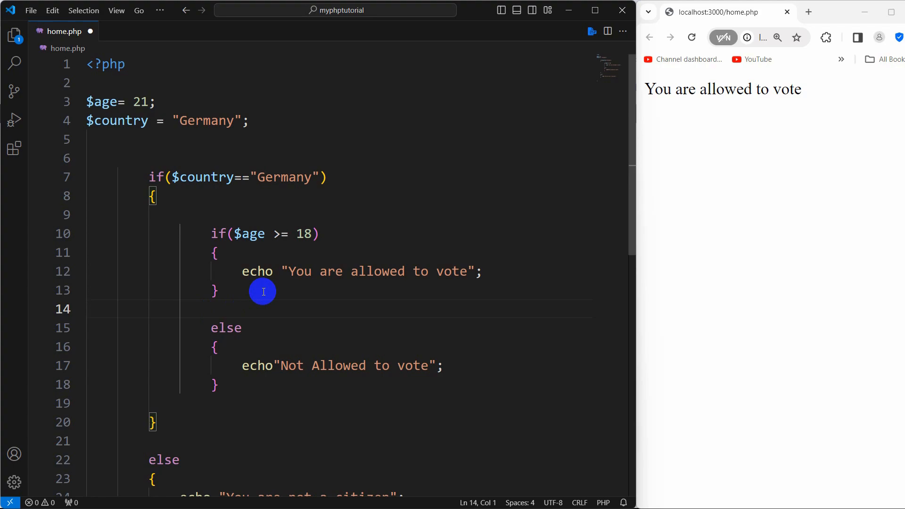
scroll(down, 3)
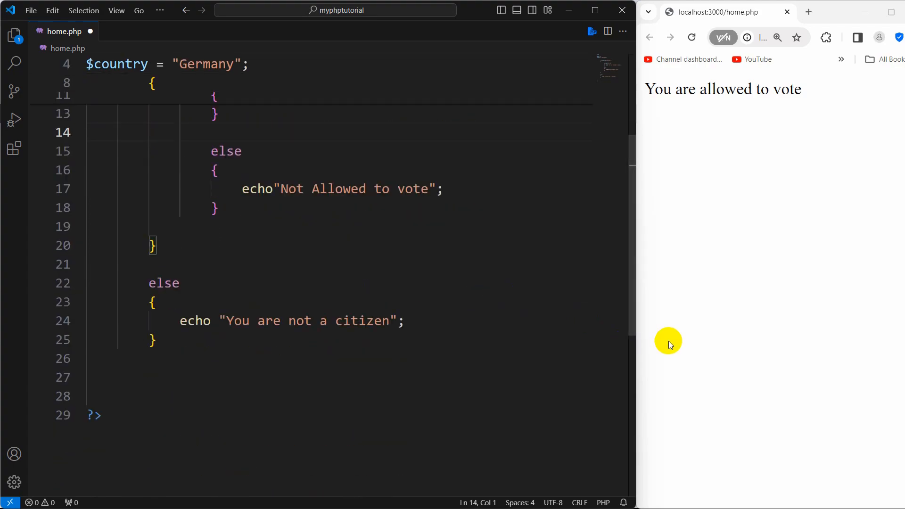